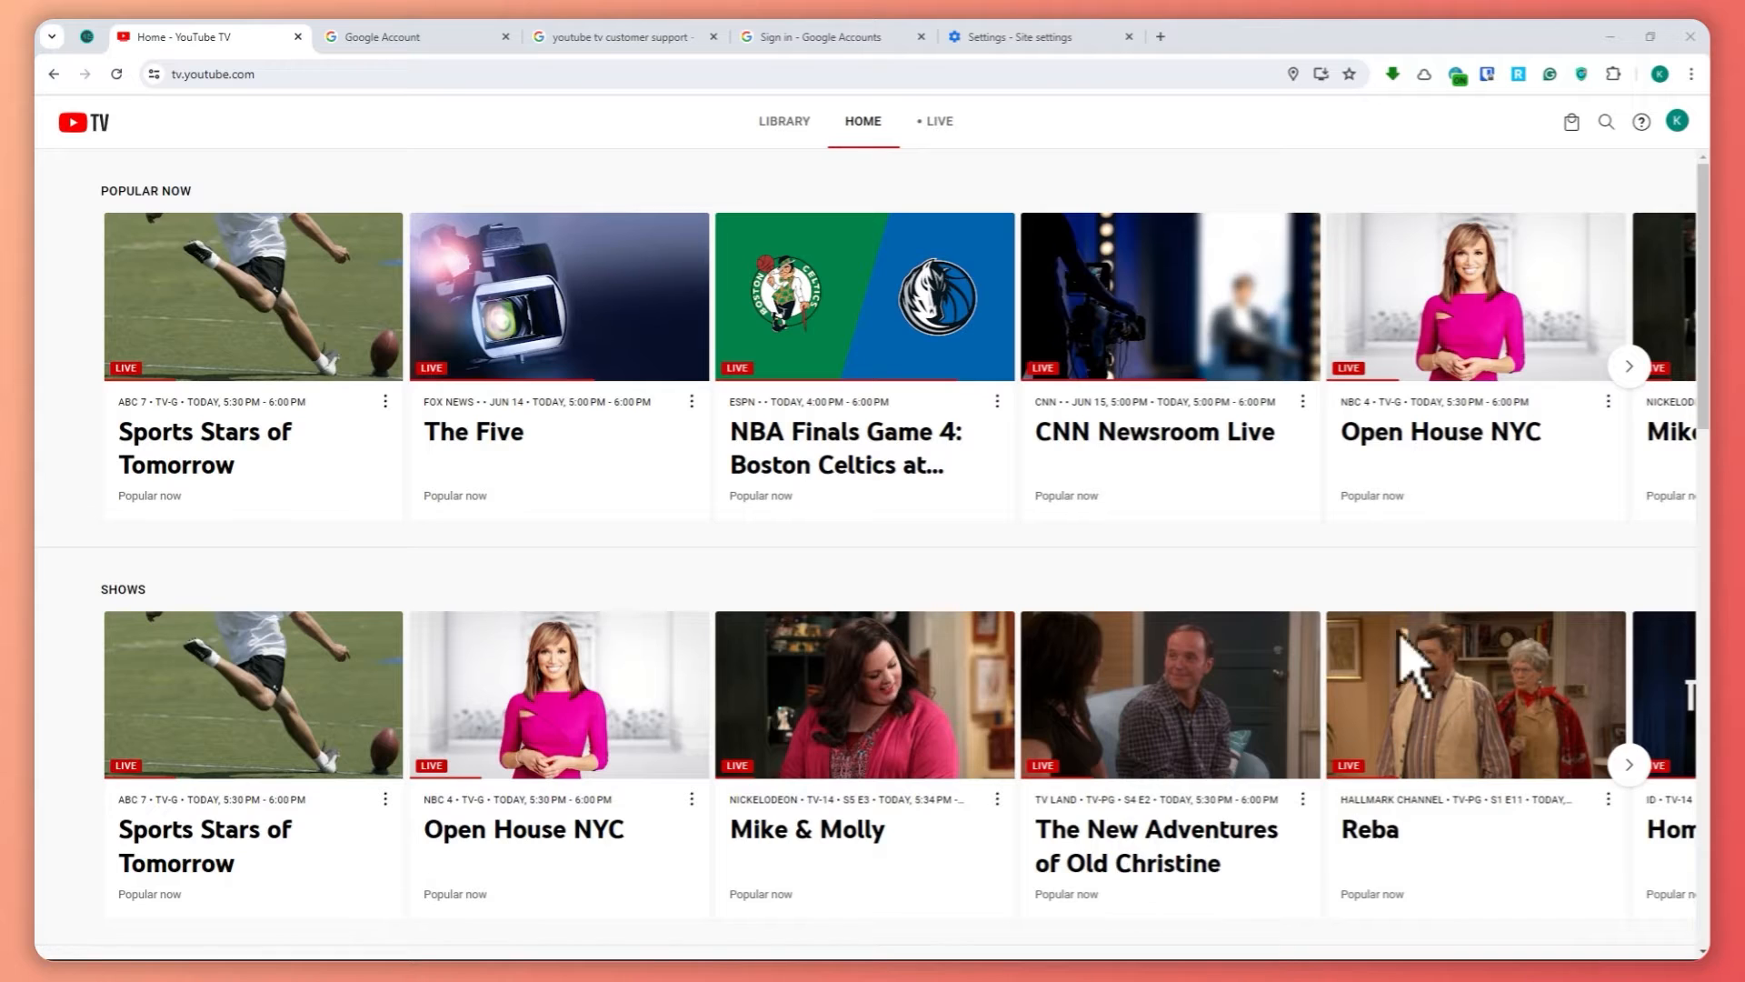
pyautogui.moveTo(1517, 589)
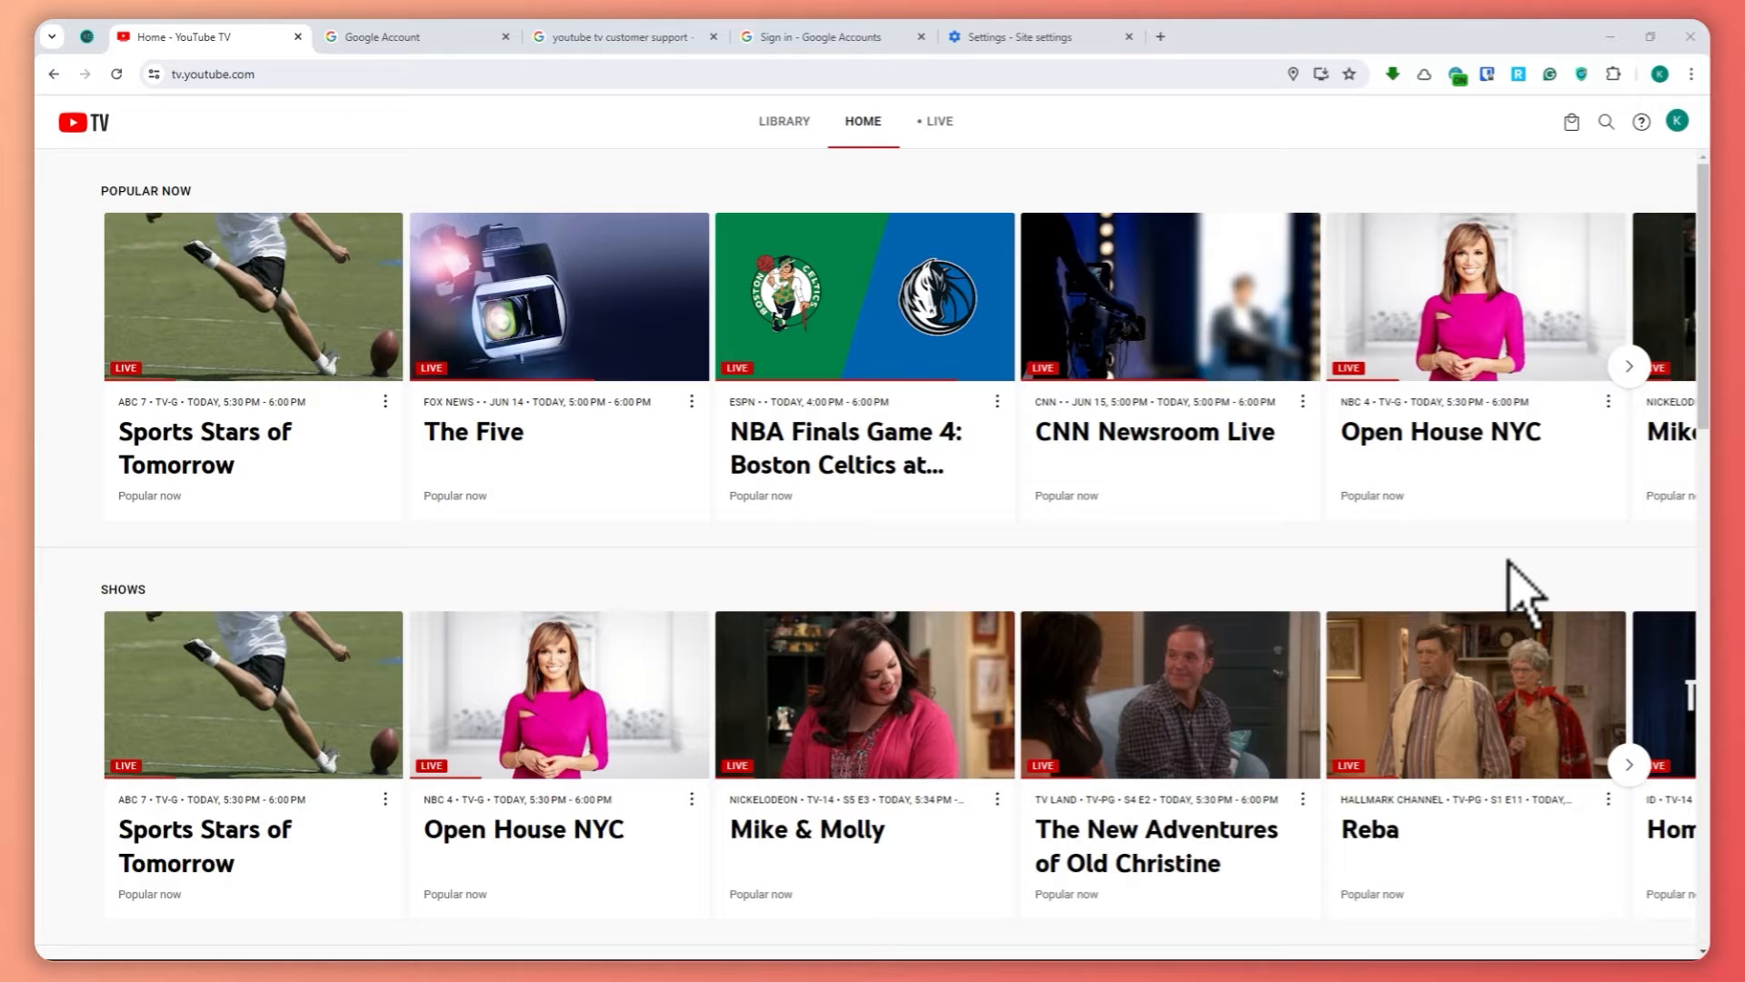
# Open YouTube TV account Settings on the Membership page and close the 'Try a free preview first?' popup.
pyautogui.scroll(-3)
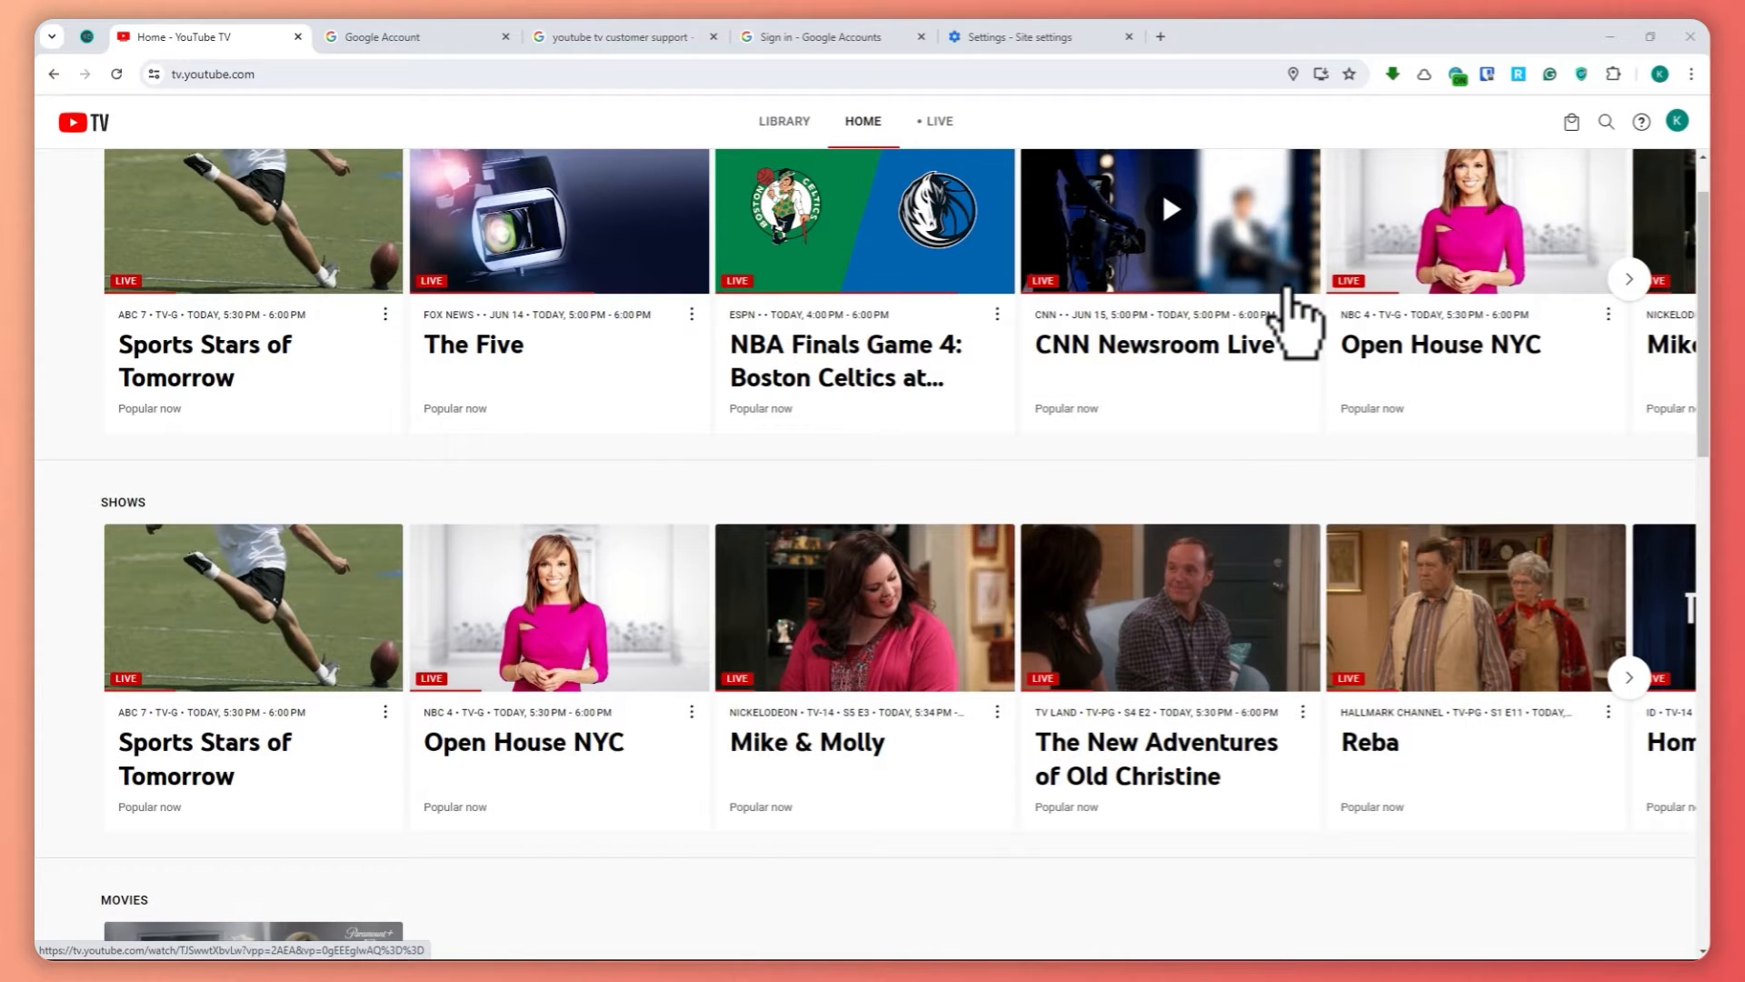
pyautogui.scroll(-3)
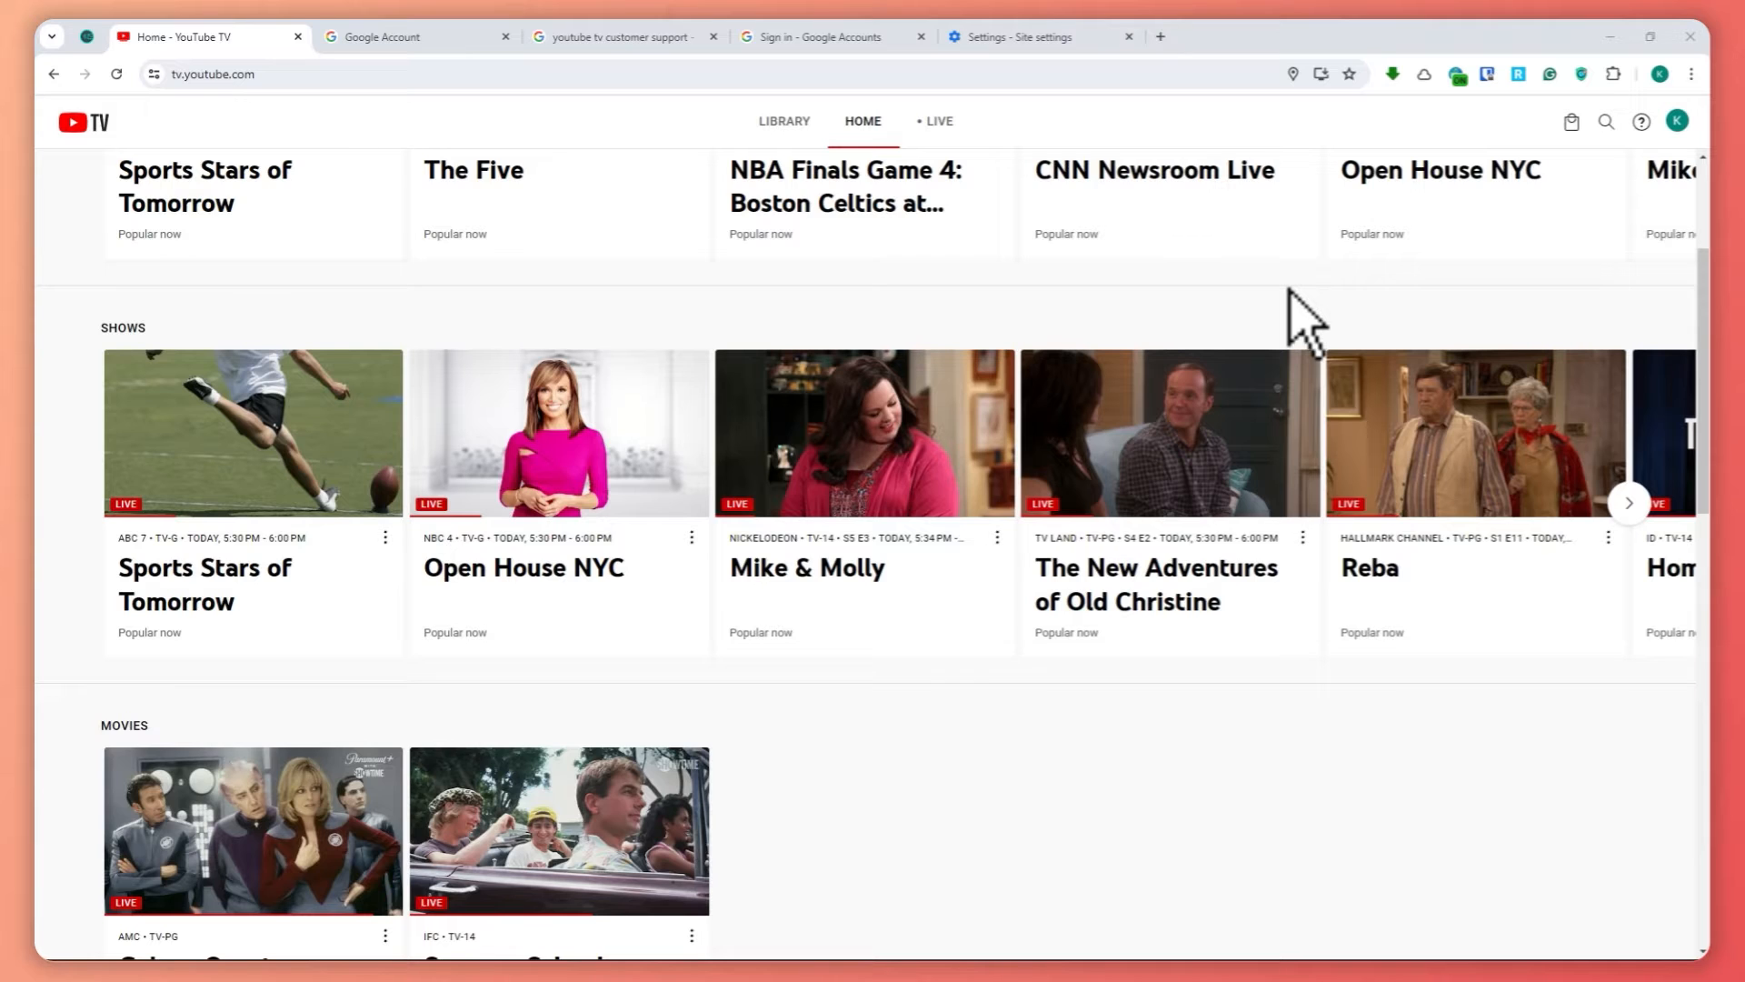
pyautogui.moveTo(796, 296)
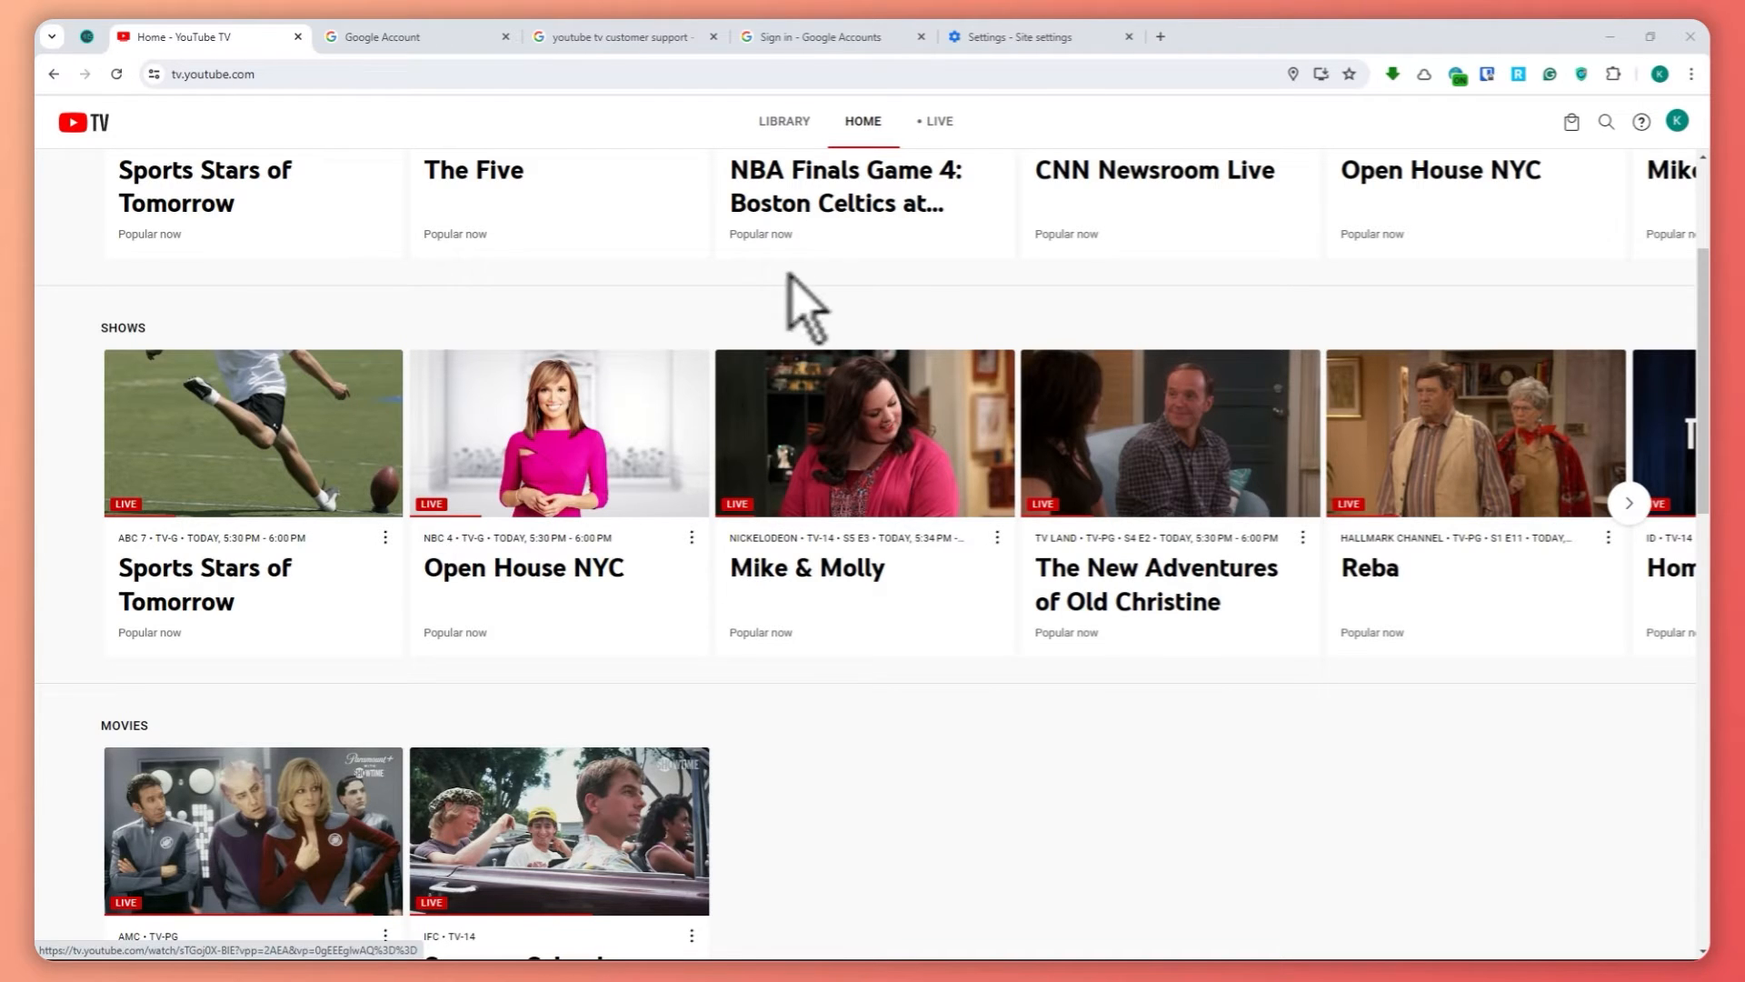
pyautogui.scroll(-3)
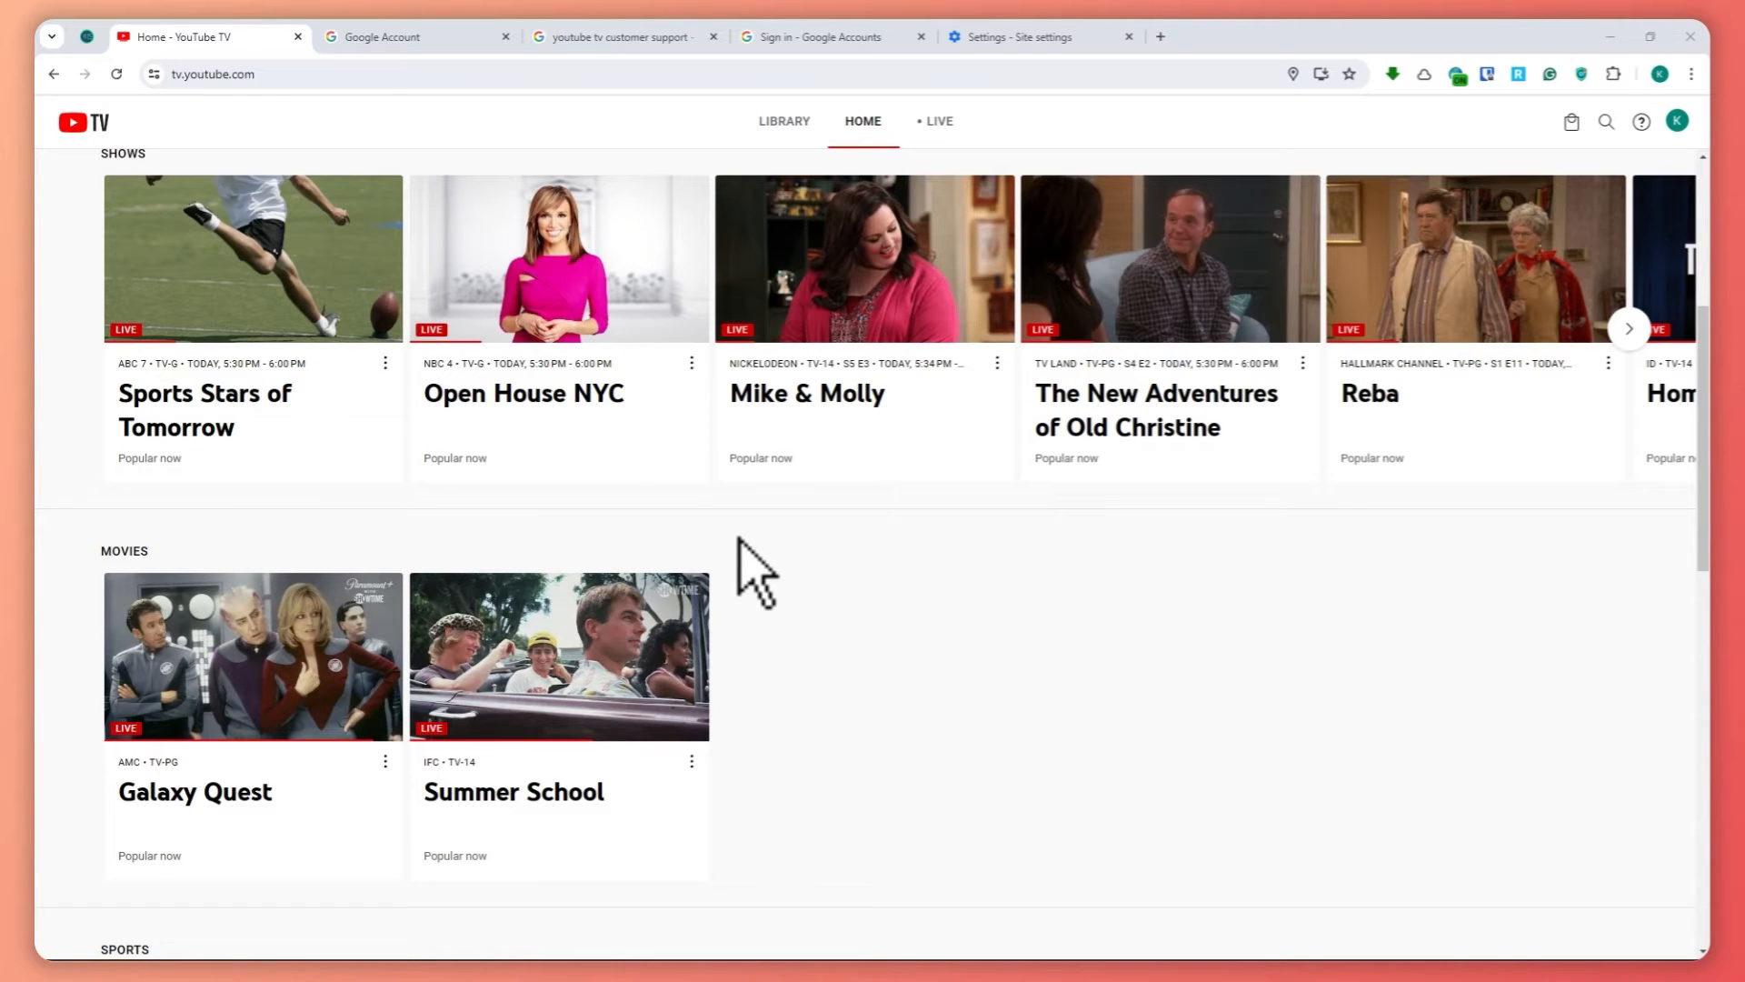
pyautogui.moveTo(809, 554)
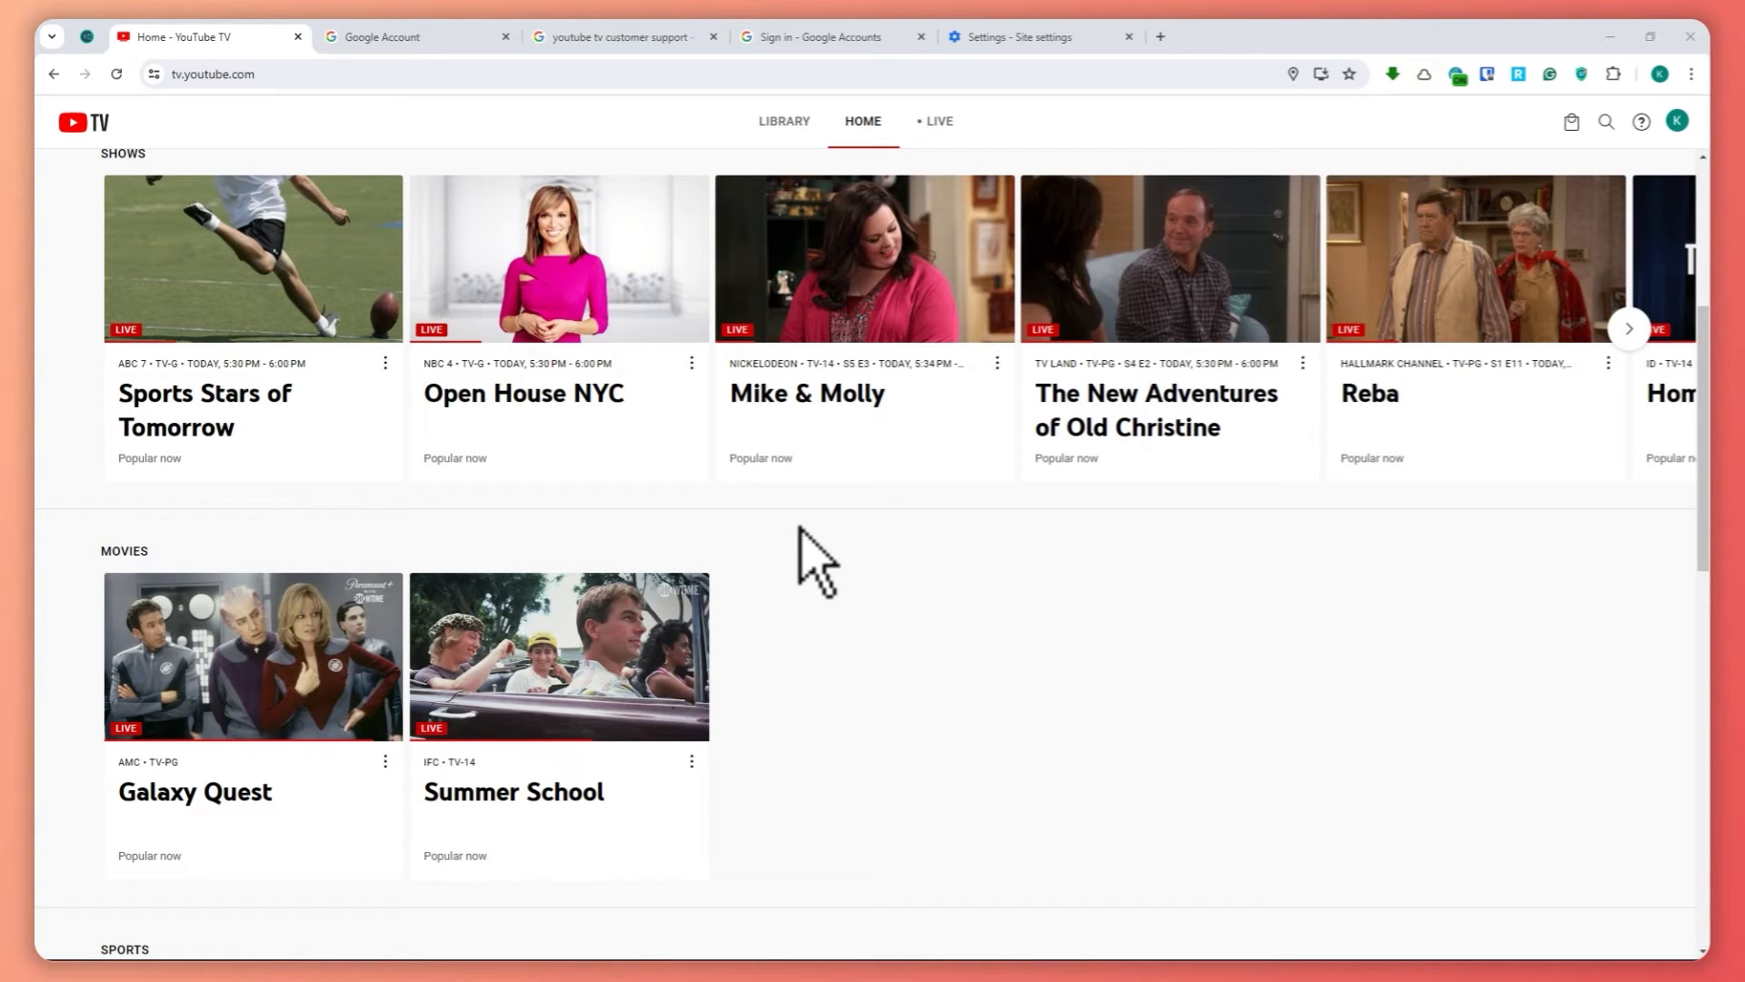
pyautogui.scroll(-3)
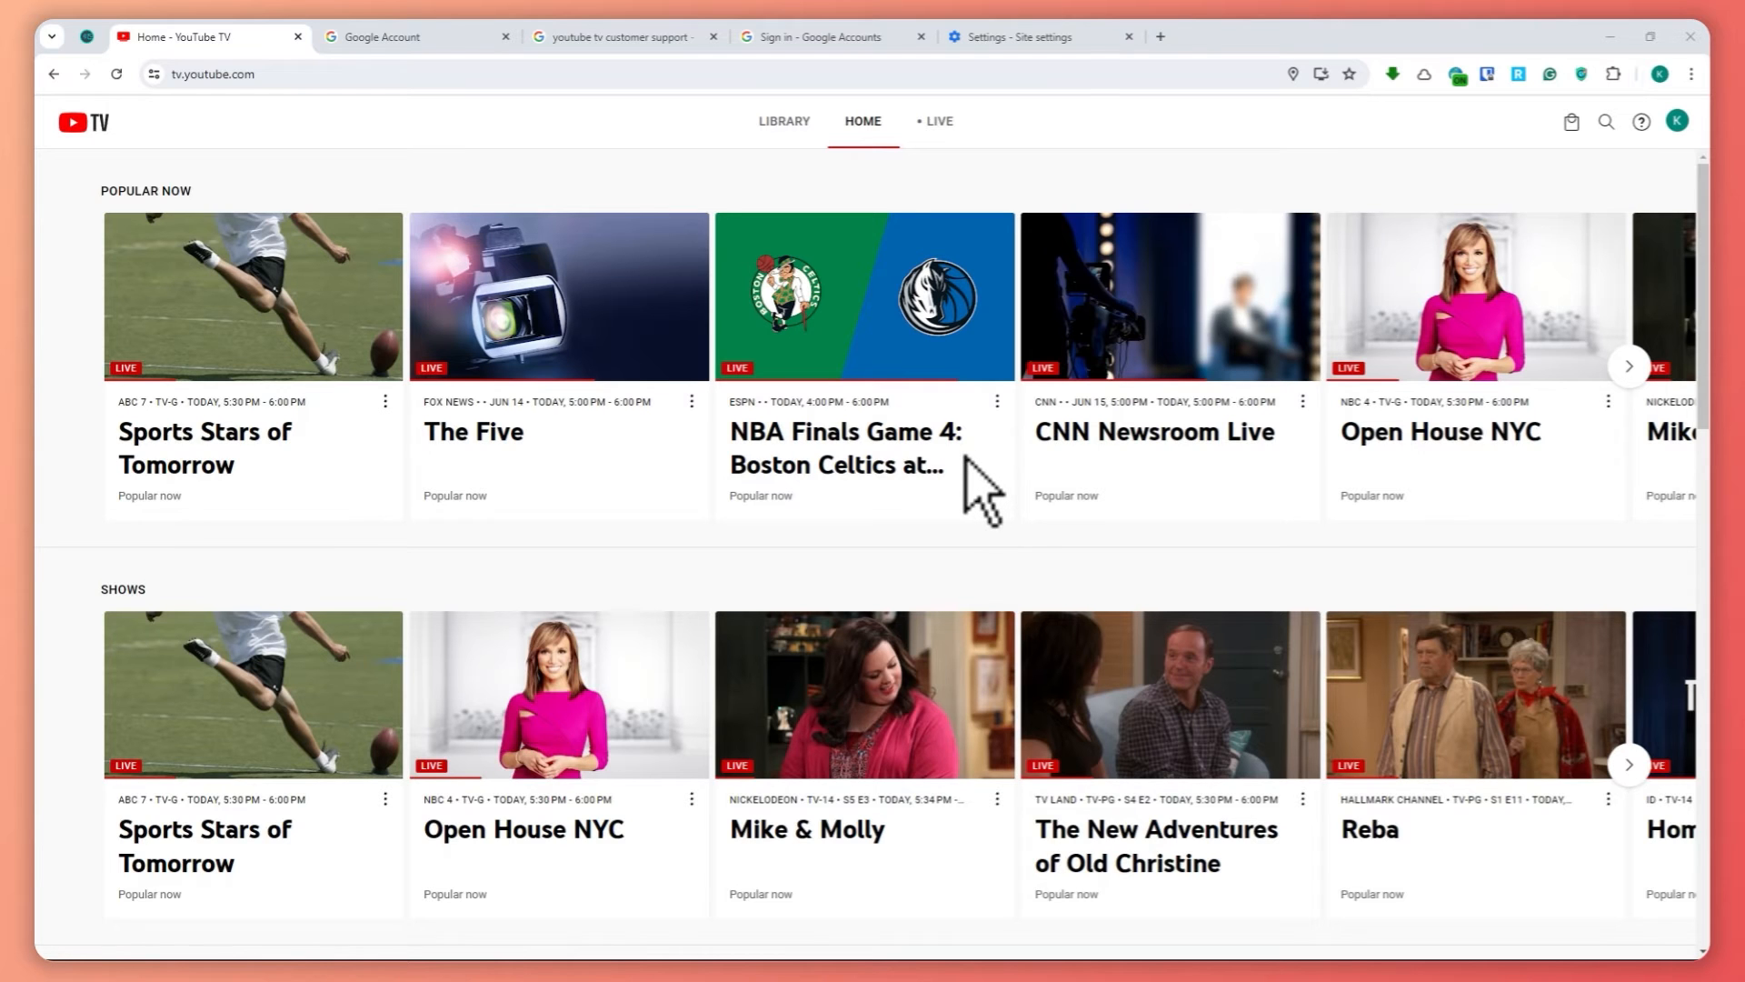
pyautogui.moveTo(1646, 137)
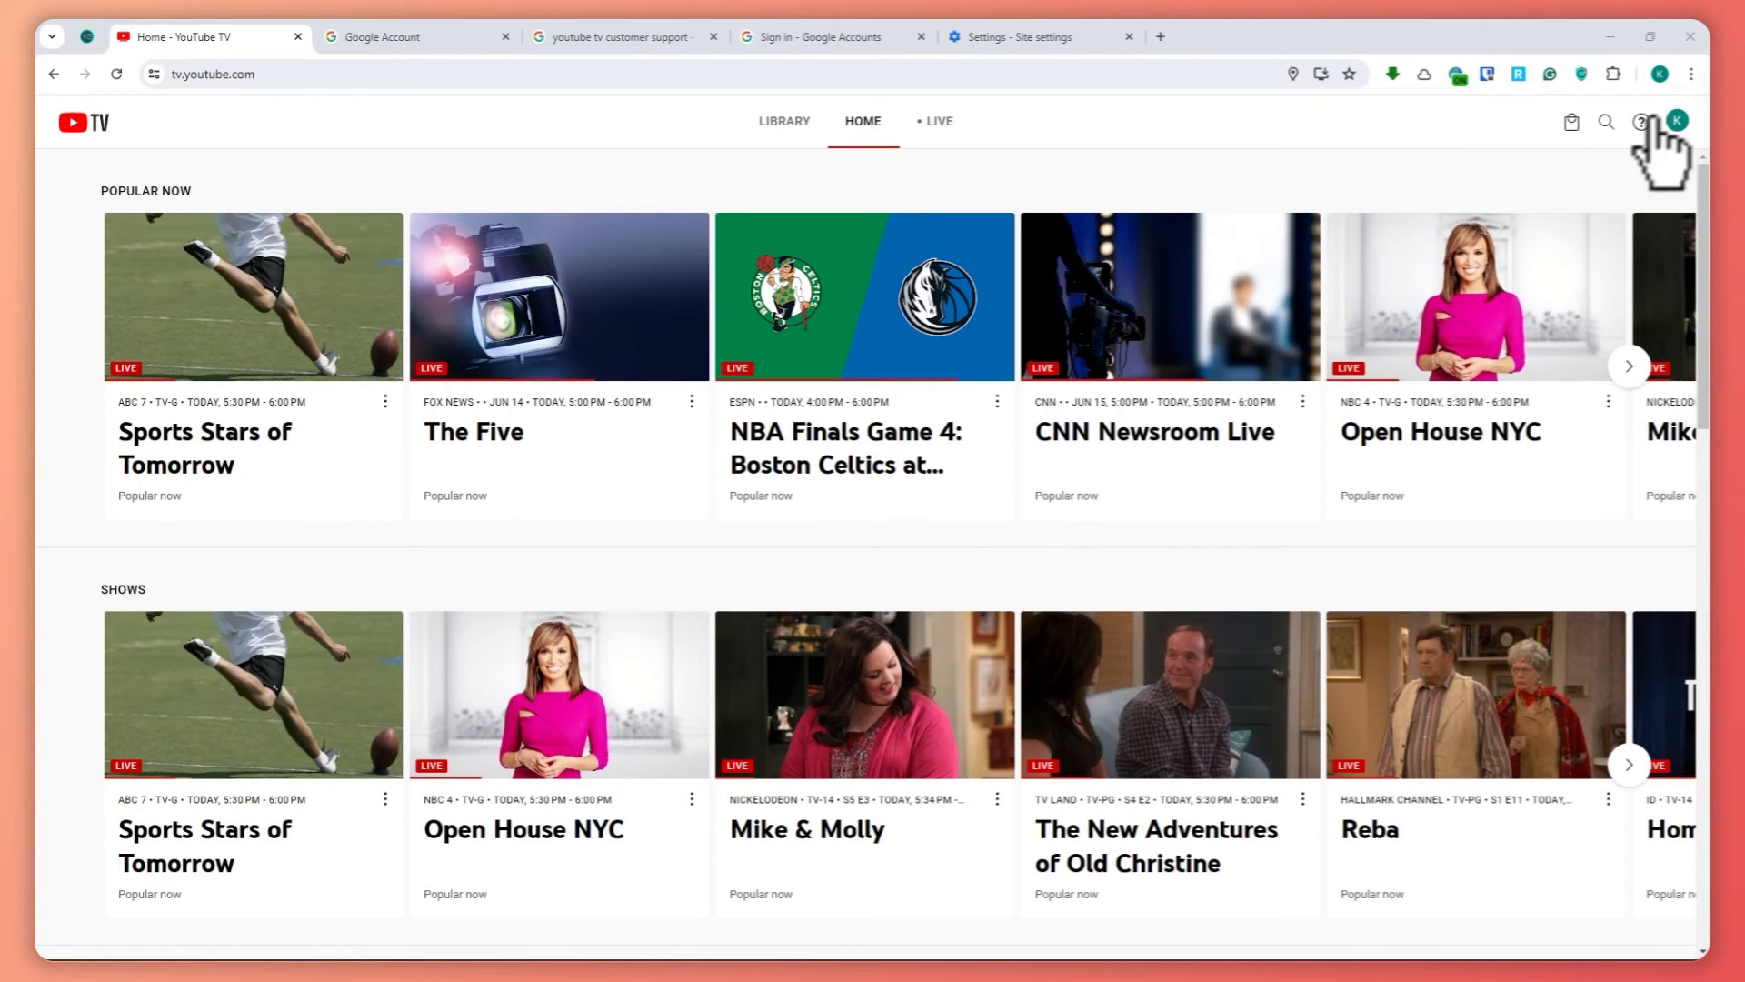
pyautogui.click(1681, 121)
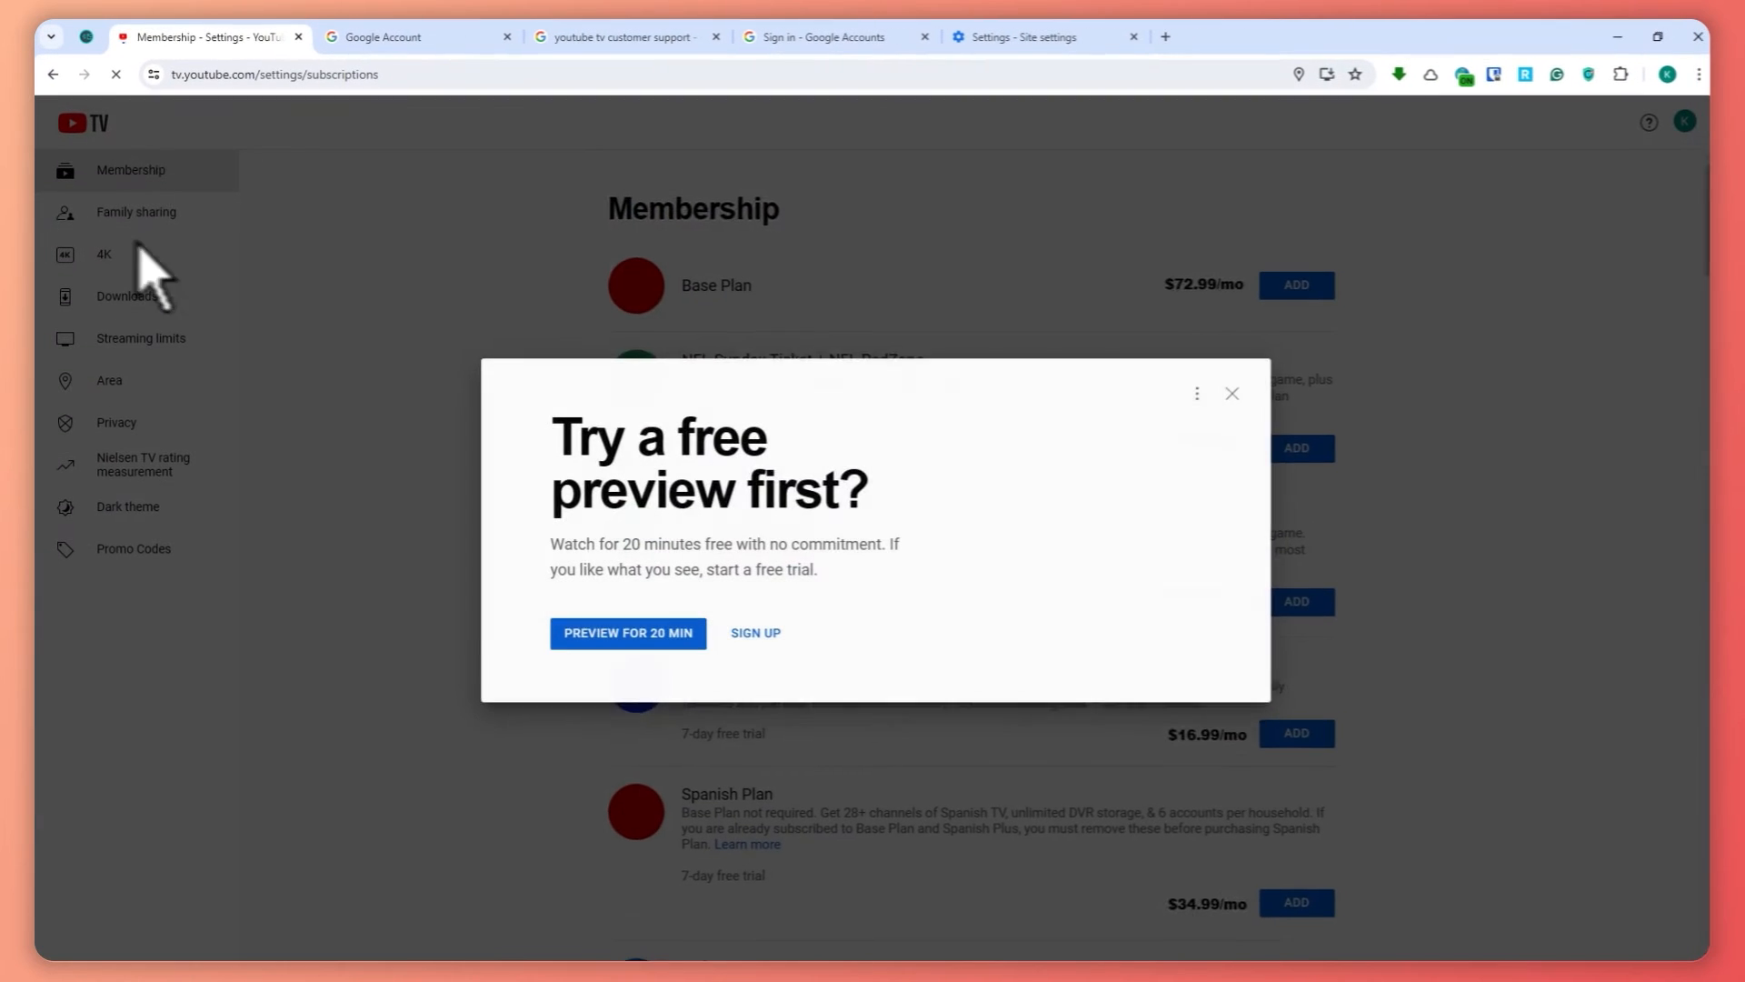
pyautogui.click(1232, 393)
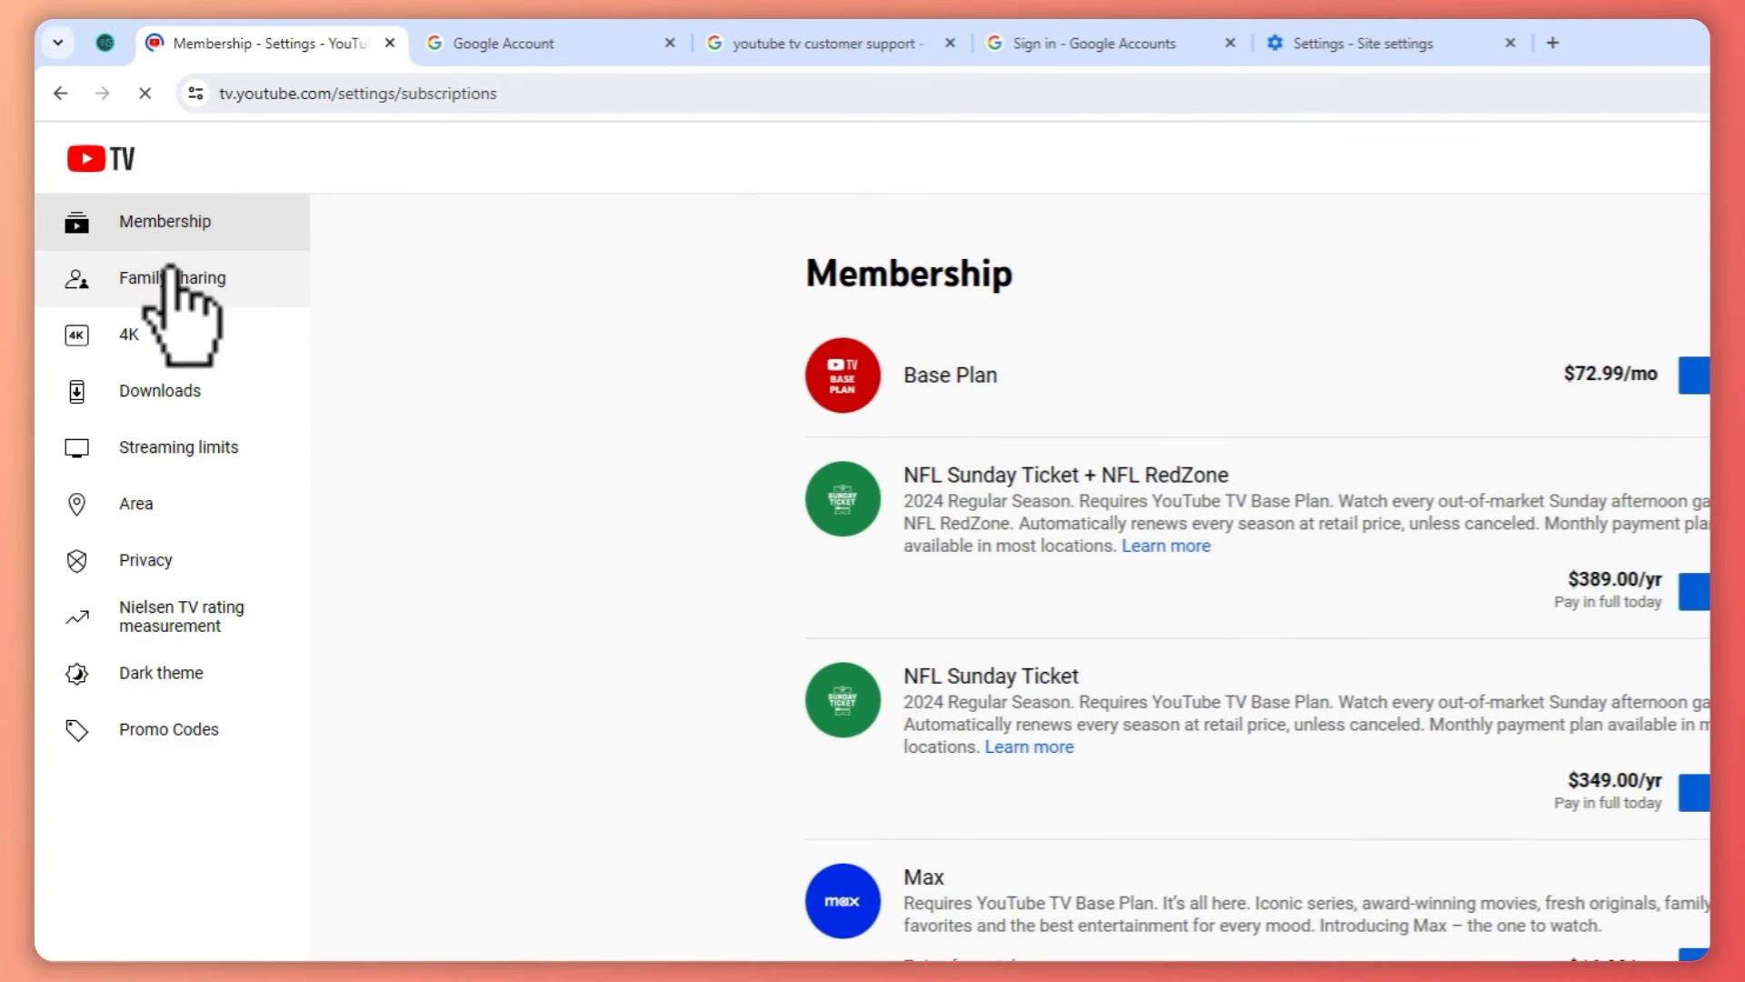
# Switch to the Family sharing page to see the share-with-up-to-5-people sign-up.
pyautogui.click(173, 278)
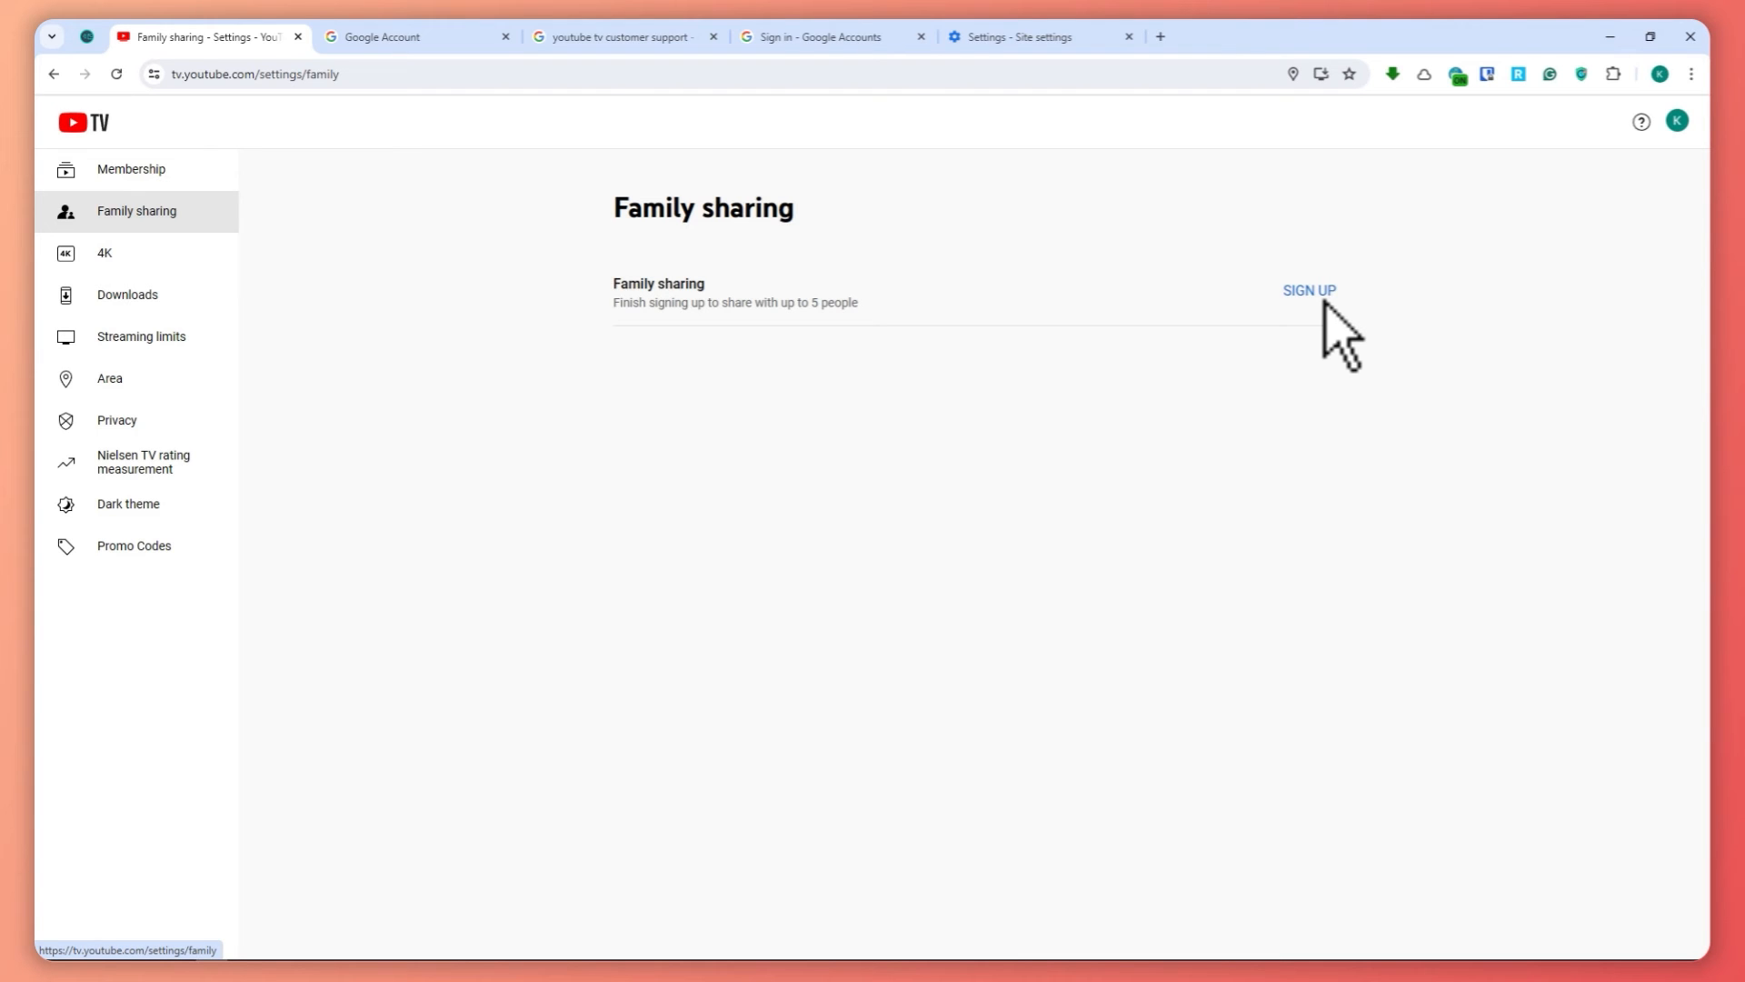
pyautogui.moveTo(1466, 490)
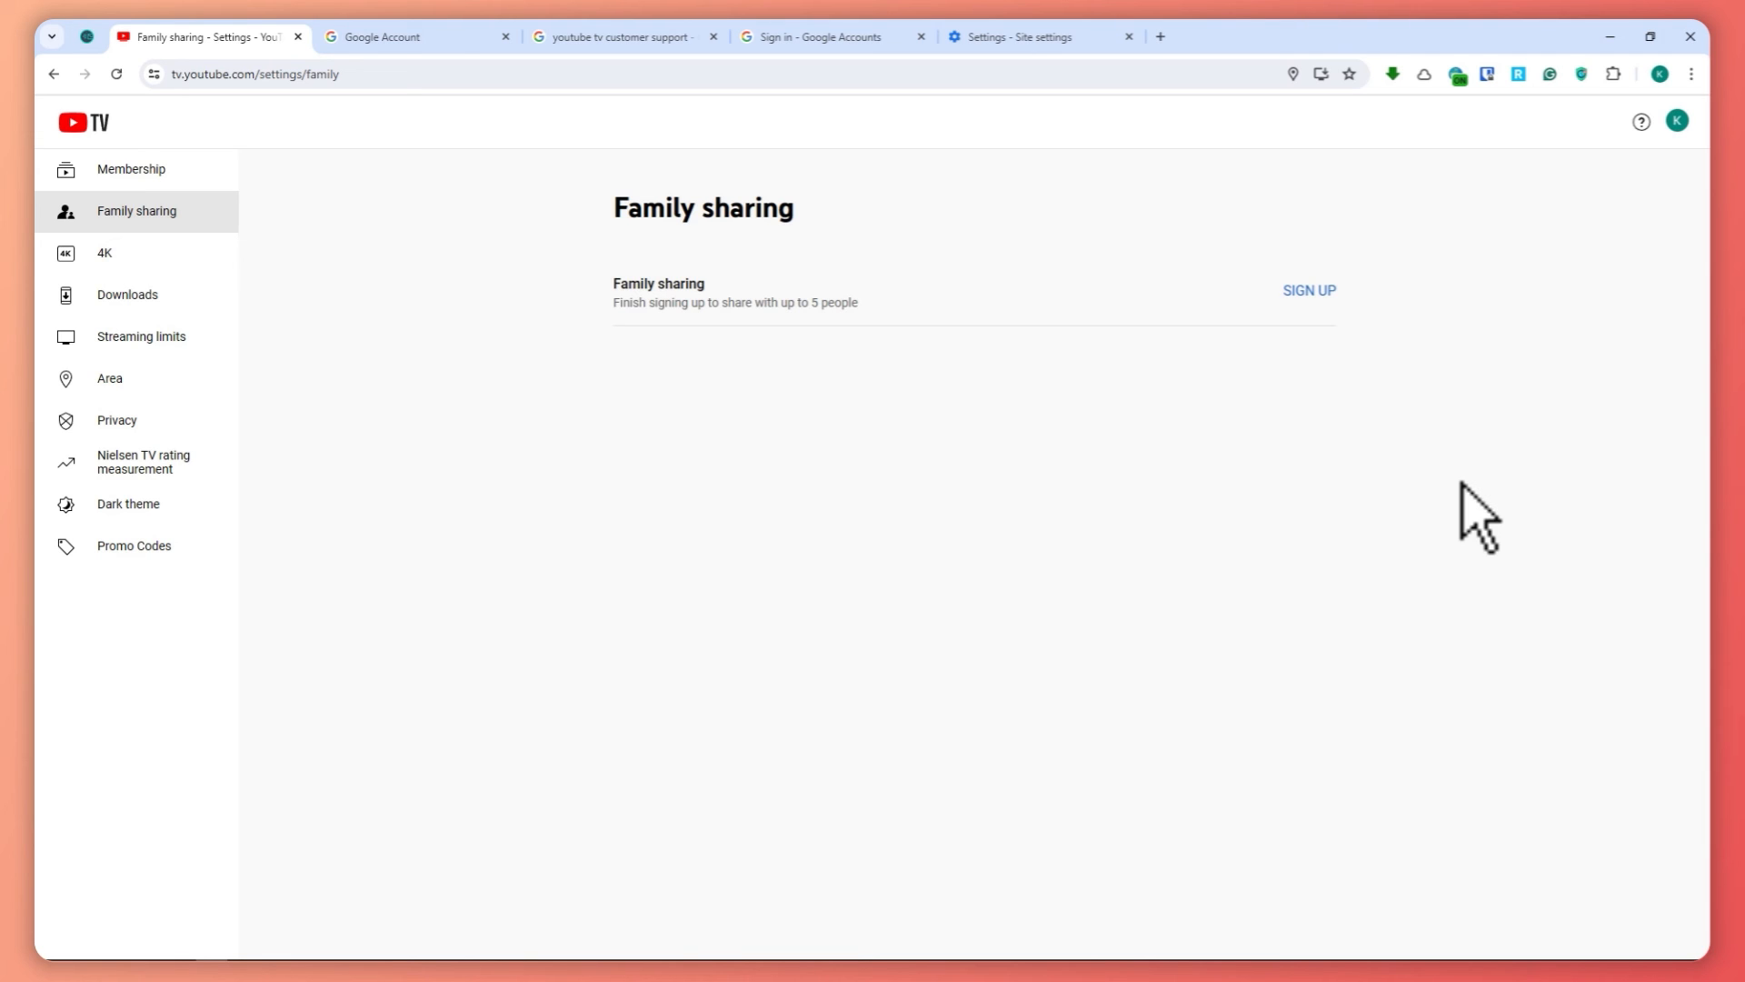
pyautogui.moveTo(764, 539)
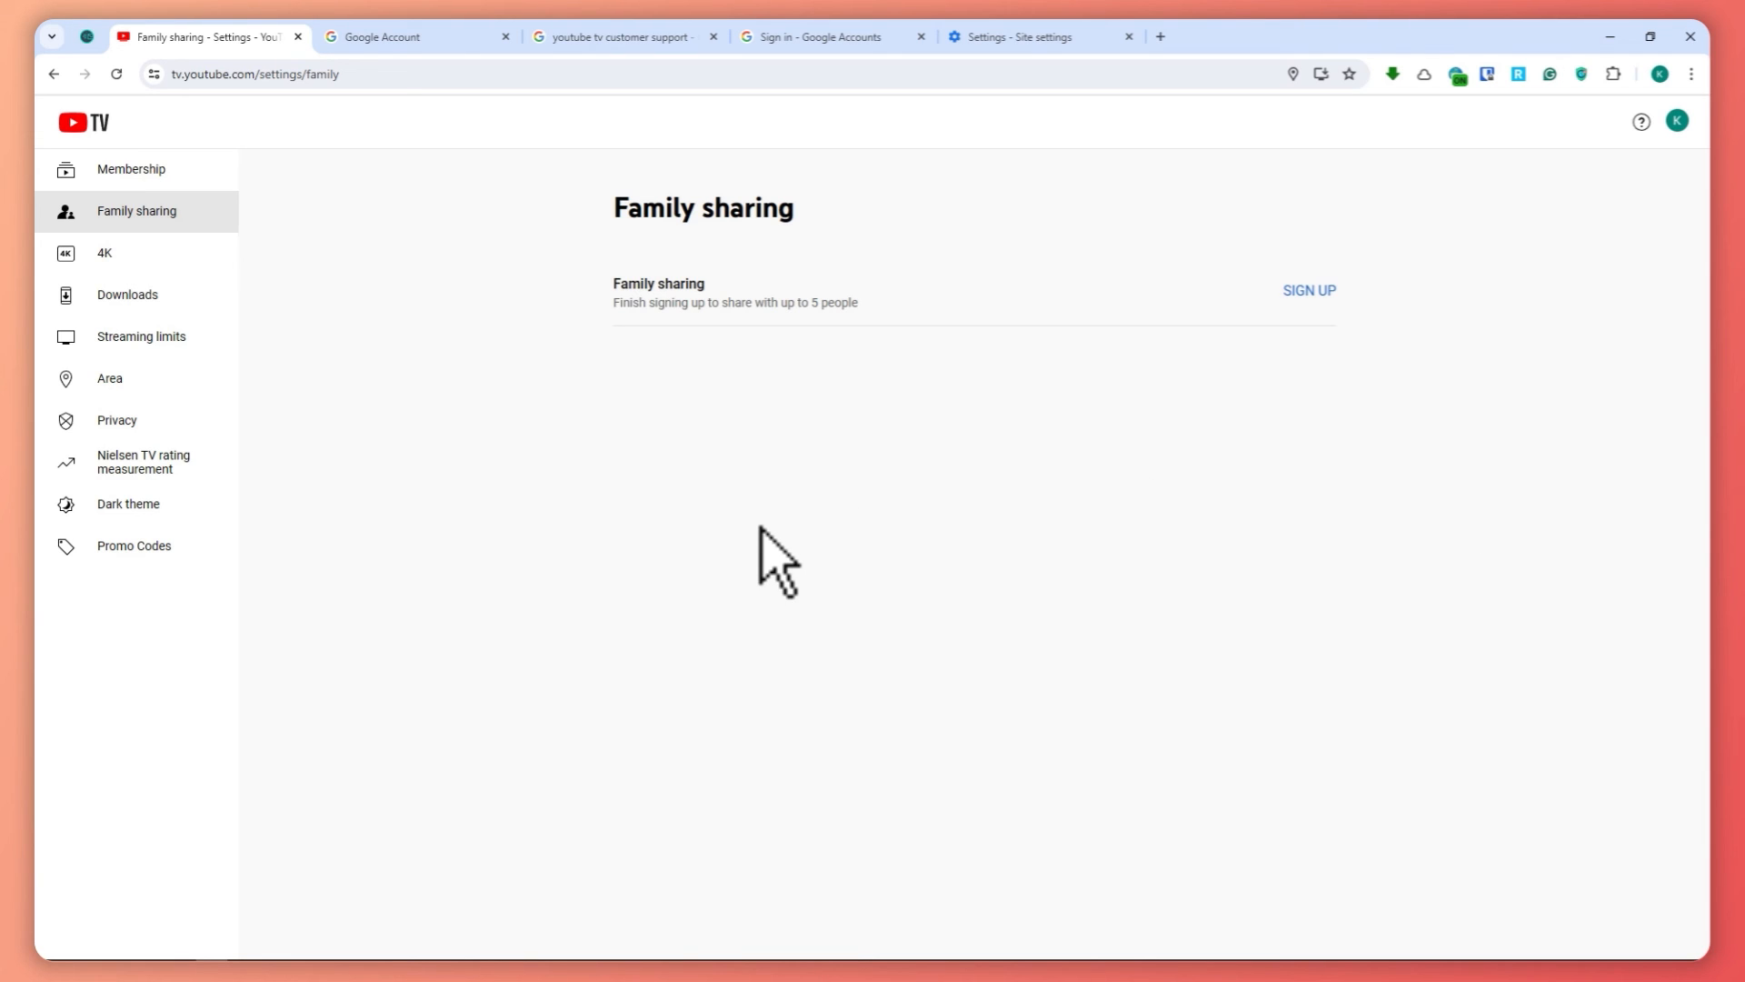
pyautogui.moveTo(774, 536)
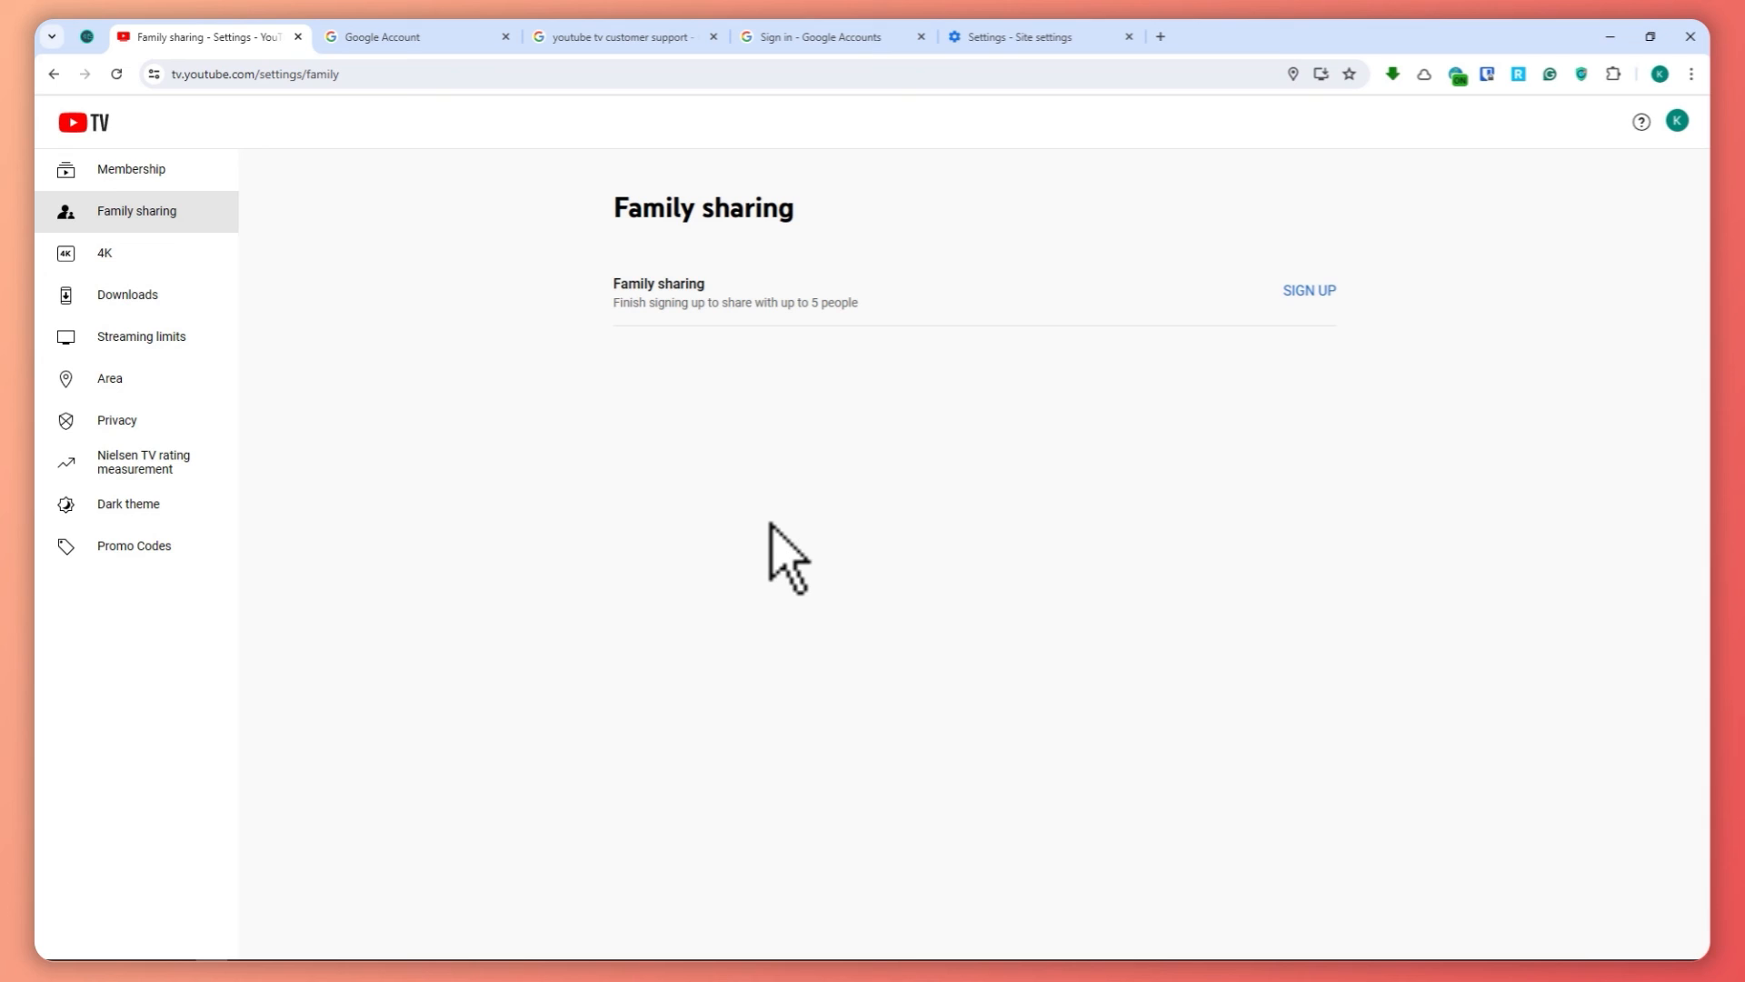
pyautogui.moveTo(707, 576)
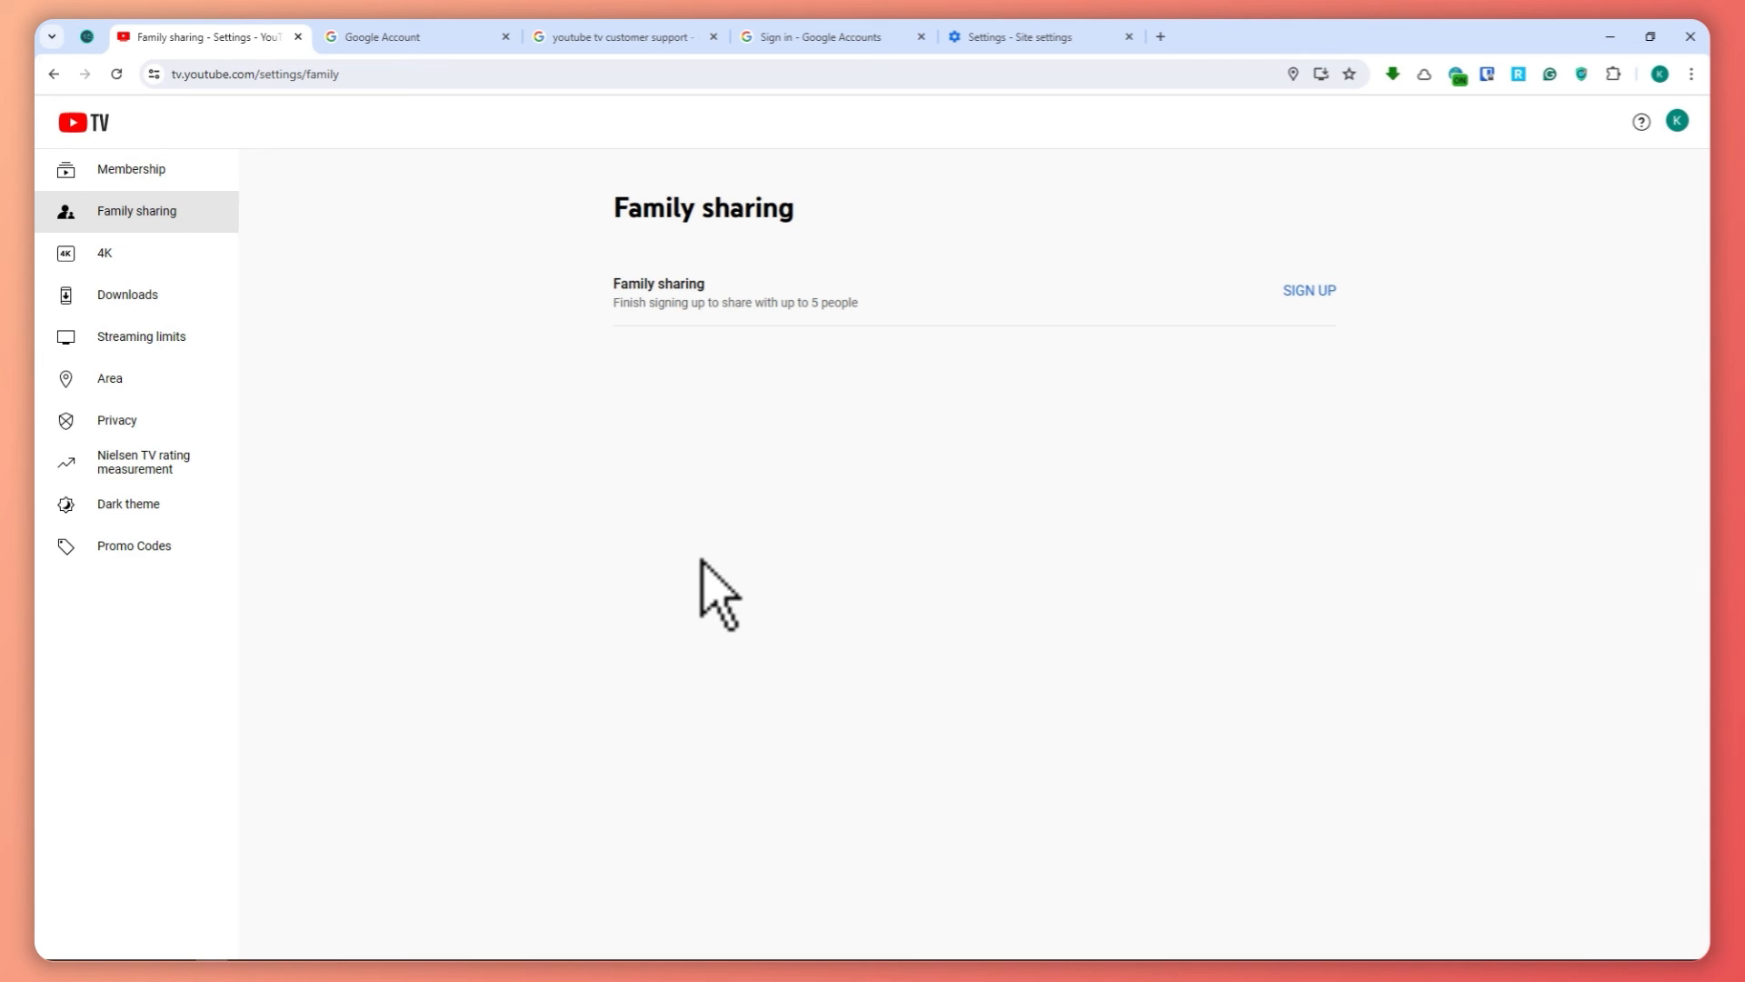